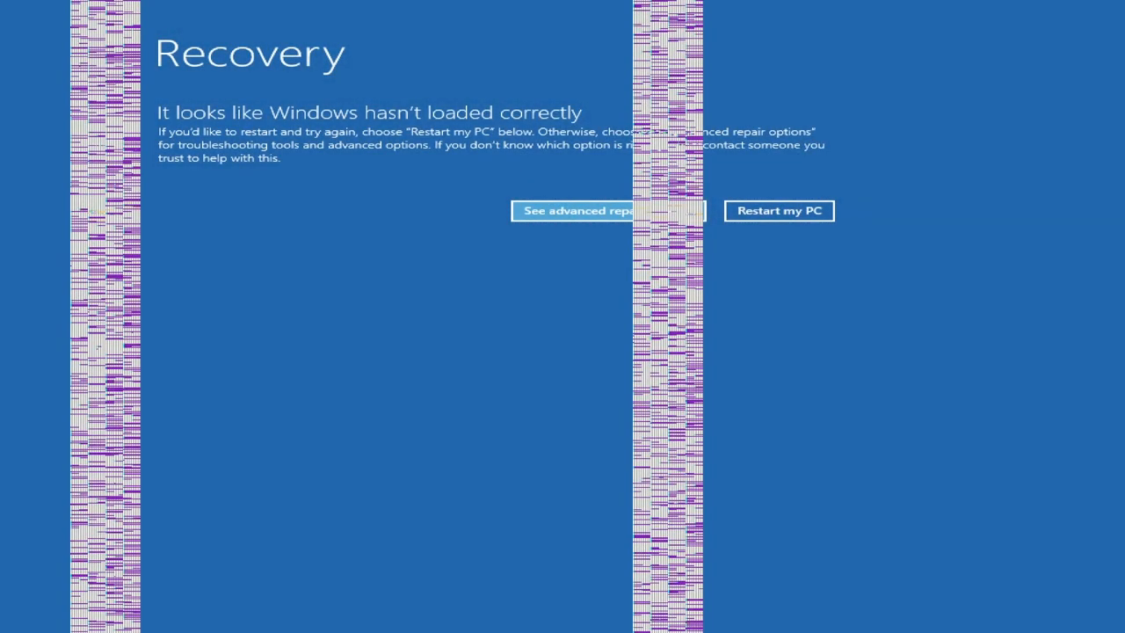
mouse_move(347, 130)
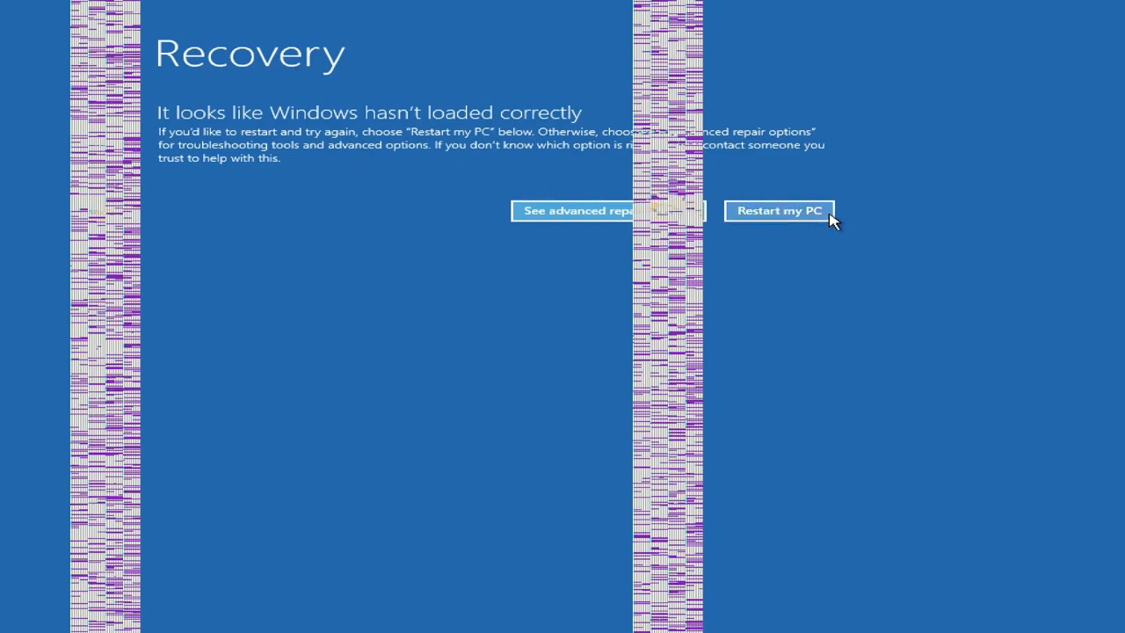
Step: Restart the PC from the Recovery screen, which ends in a VIDEO_TDR_FAILURE blue screen
left_click(778, 210)
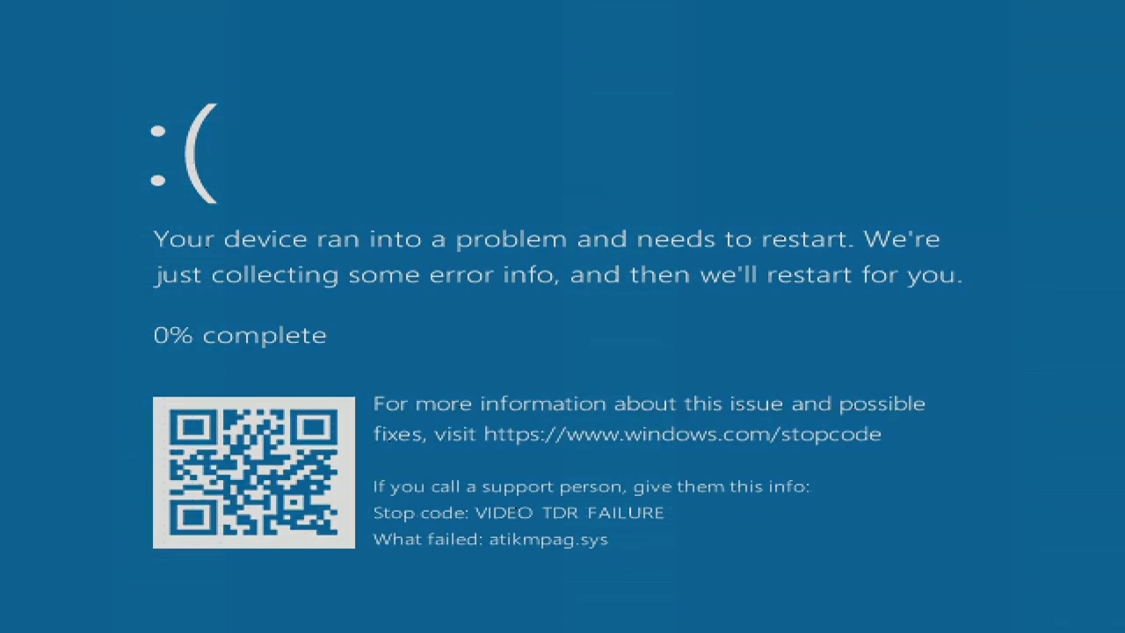